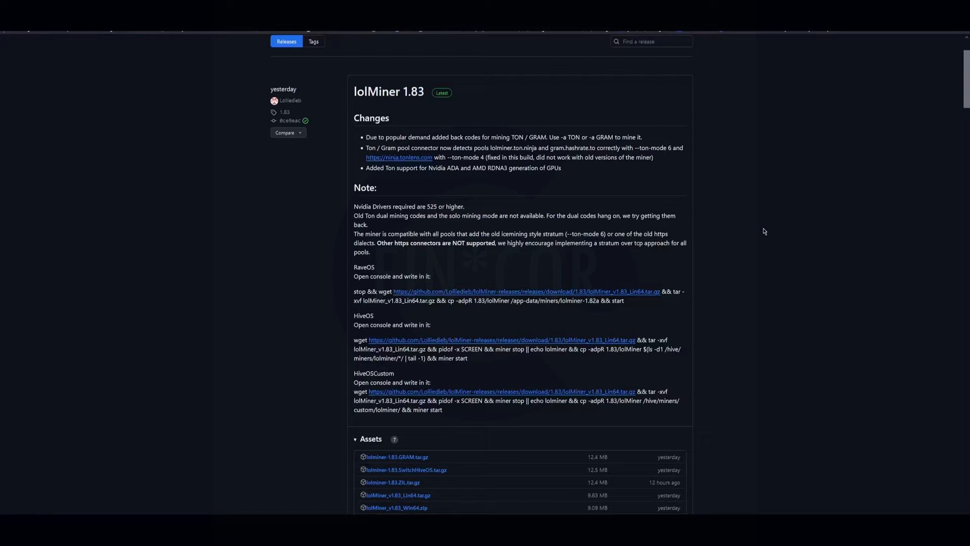
mouse_move(126, 163)
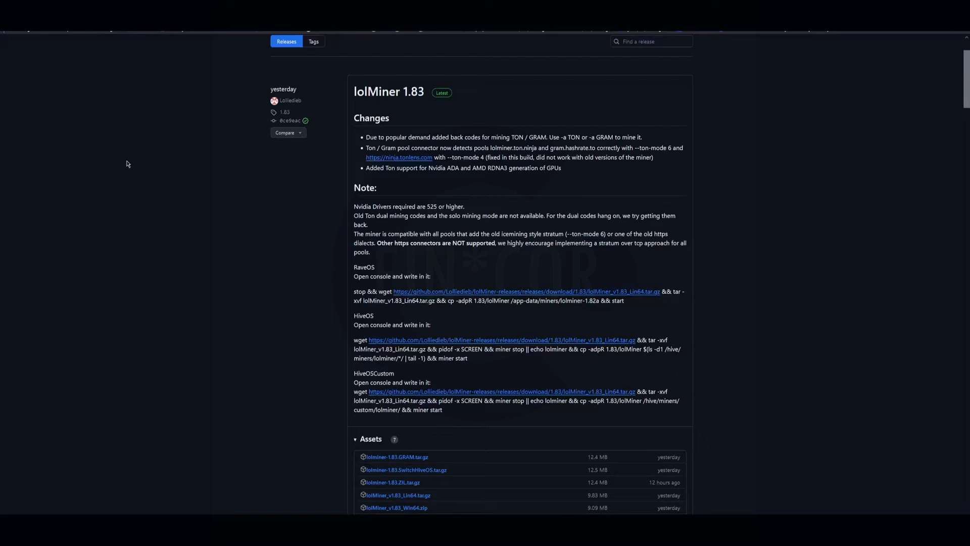
mouse_move(150, 146)
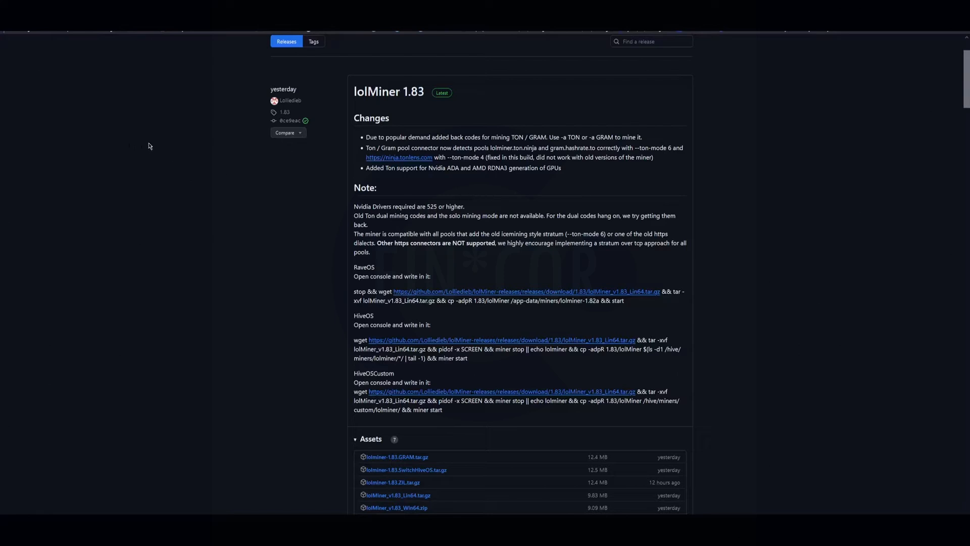
mouse_move(153, 123)
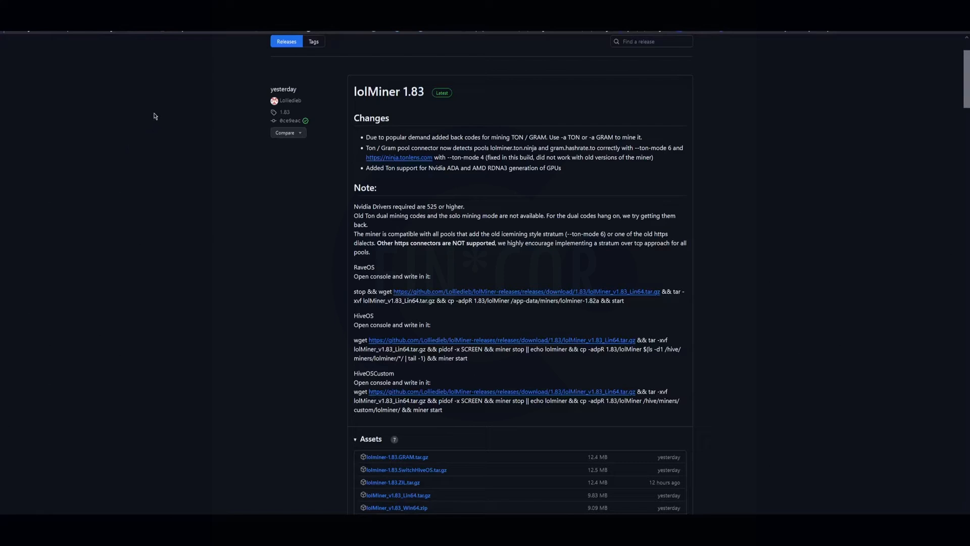
mouse_move(580, 129)
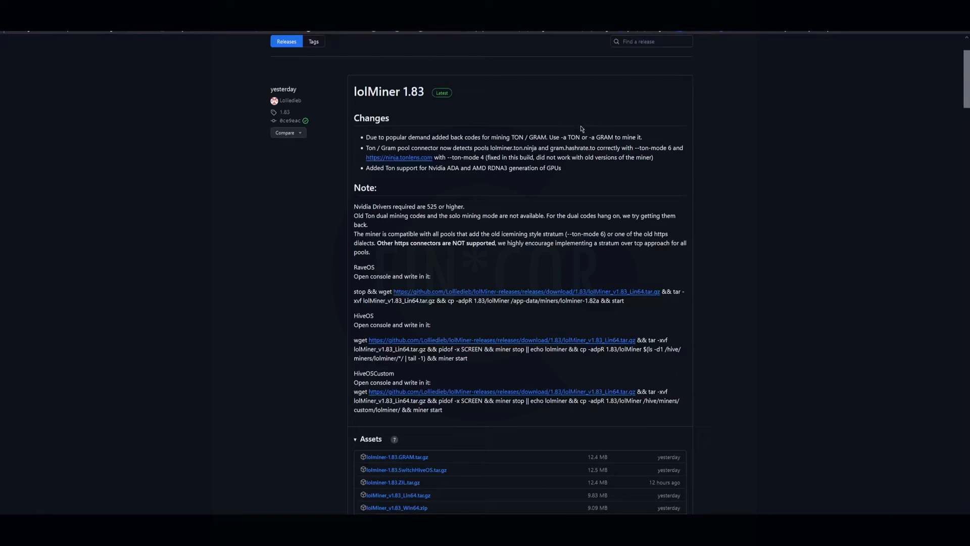
mouse_move(321, 159)
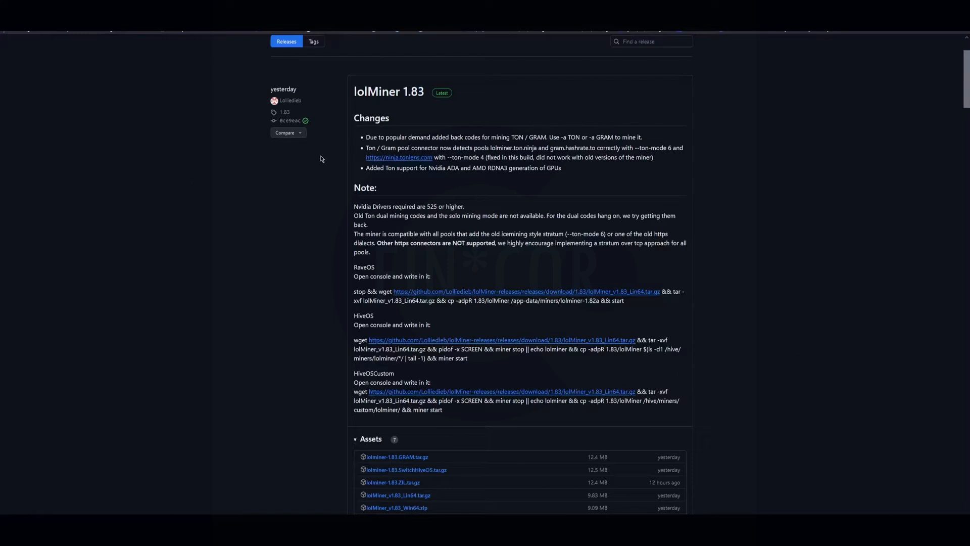
mouse_move(325, 152)
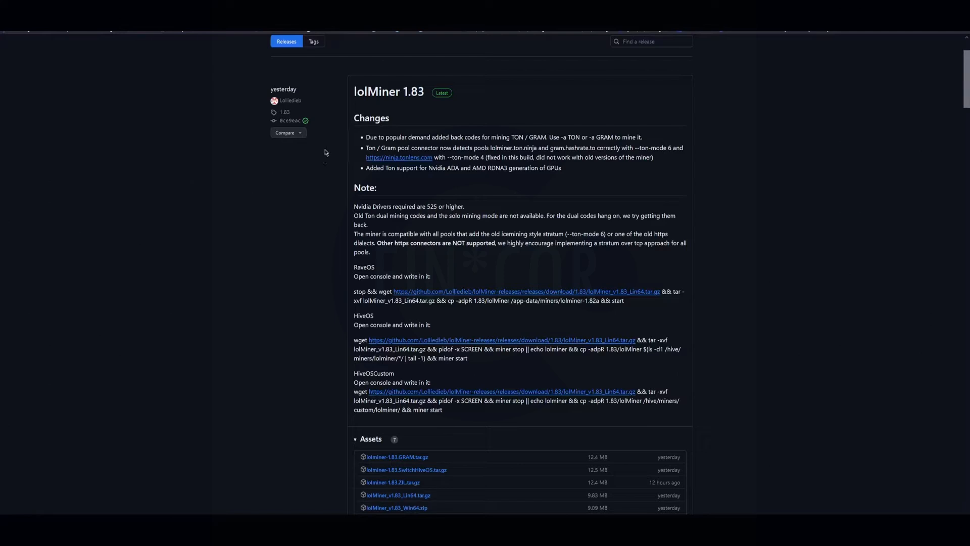
mouse_move(439, 179)
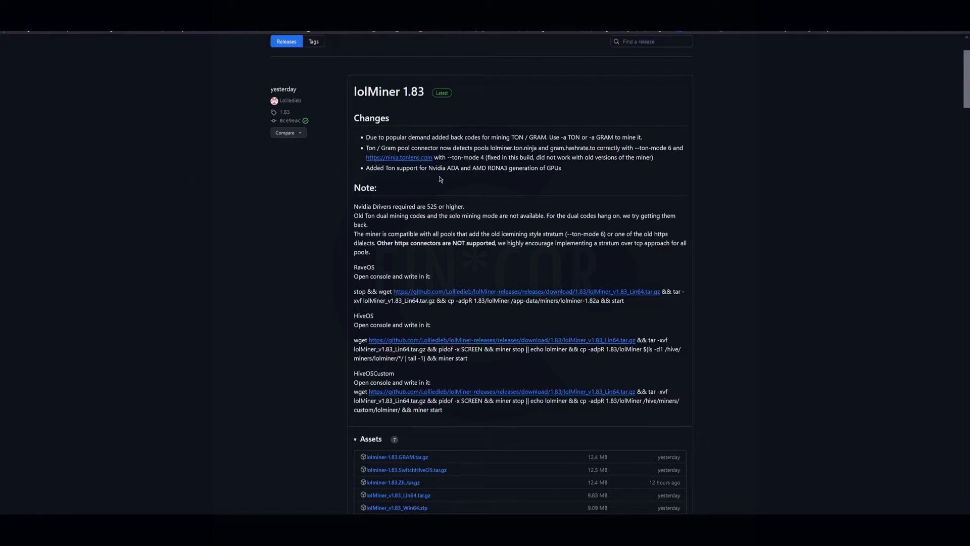
mouse_move(369, 148)
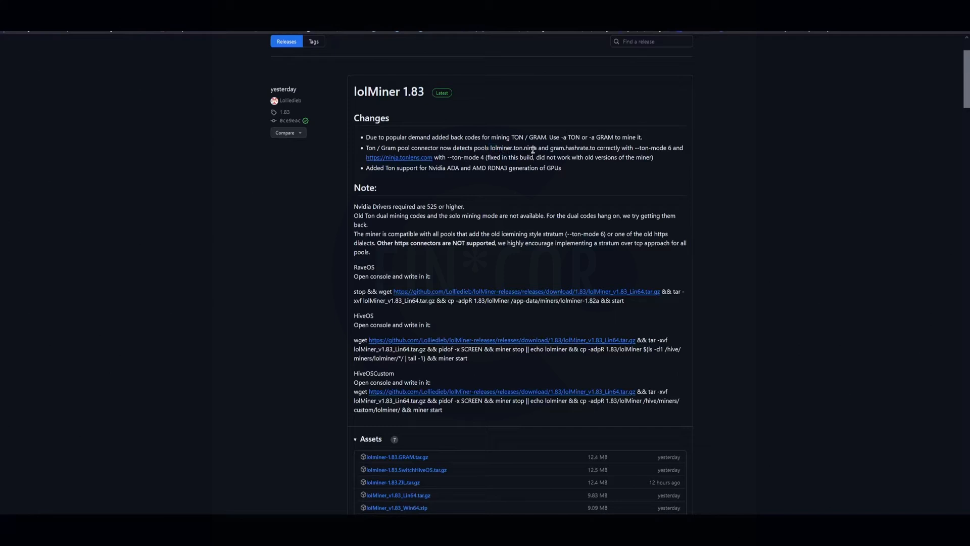
mouse_move(439, 157)
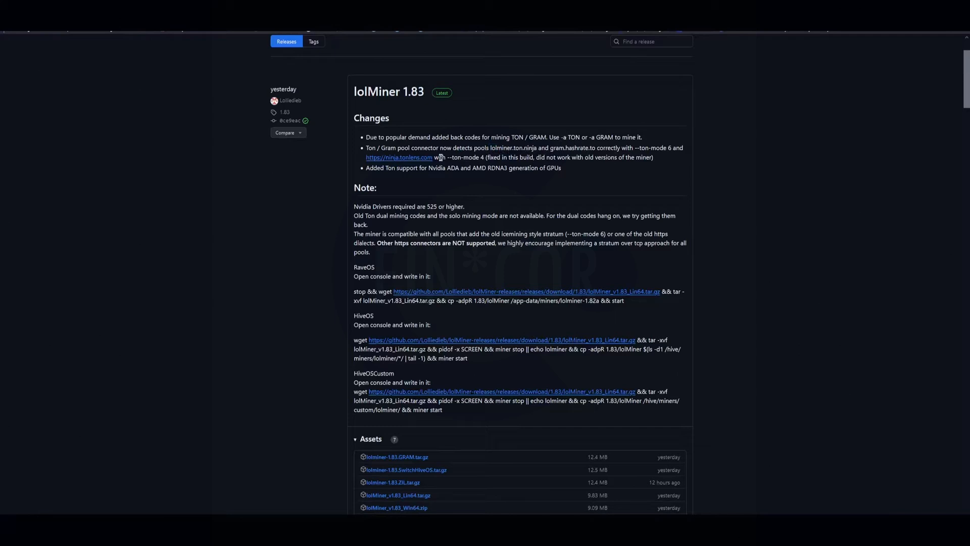
mouse_move(413, 168)
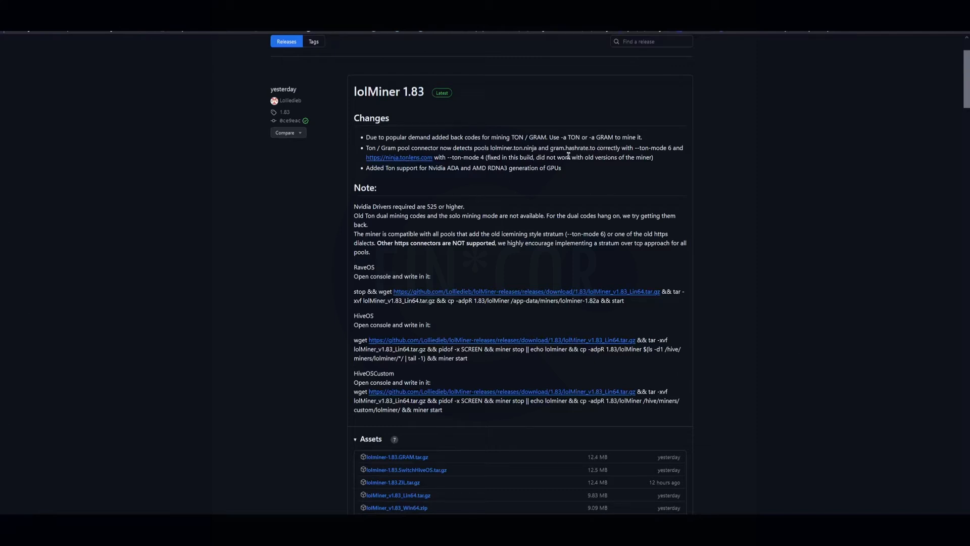
mouse_move(615, 164)
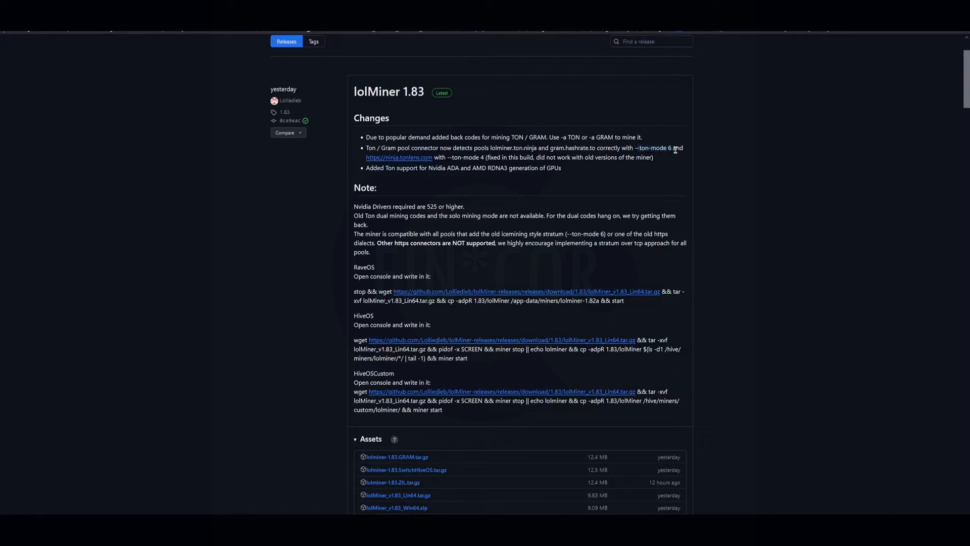
mouse_move(513, 160)
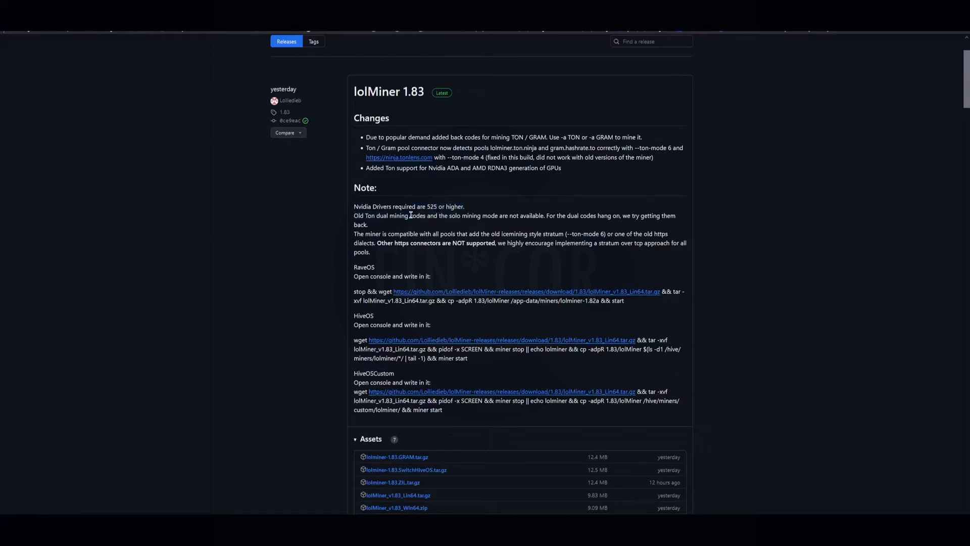
Step: Edit the Asrock_1 flight sheet: GRAM, MyTonKeeper wallet, pool configured in miner, Custom miner
scroll(down, 3)
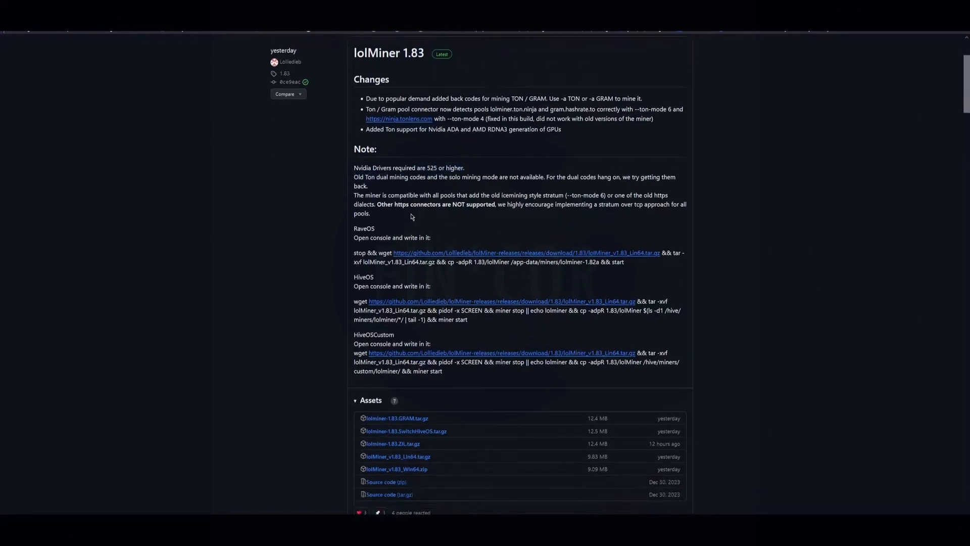
scroll(down, 3)
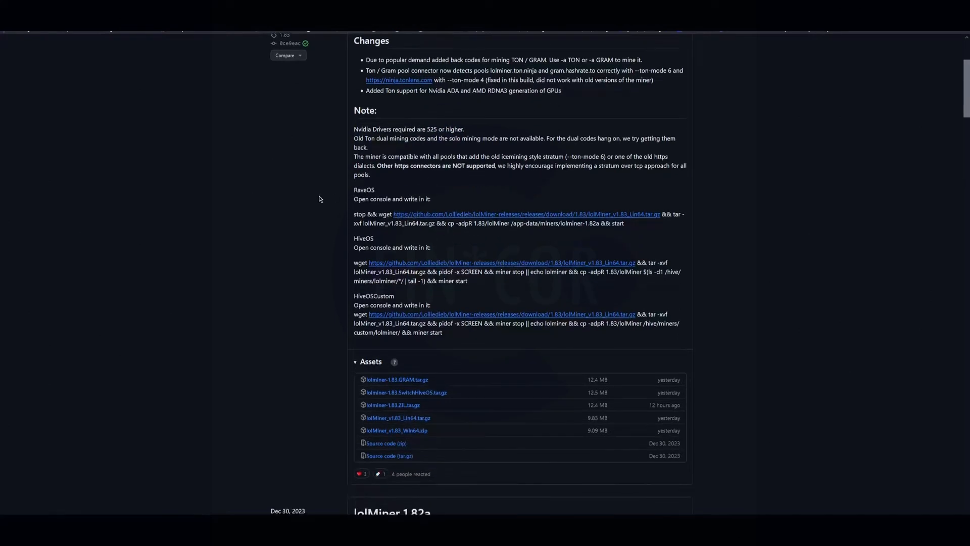
mouse_move(518, 391)
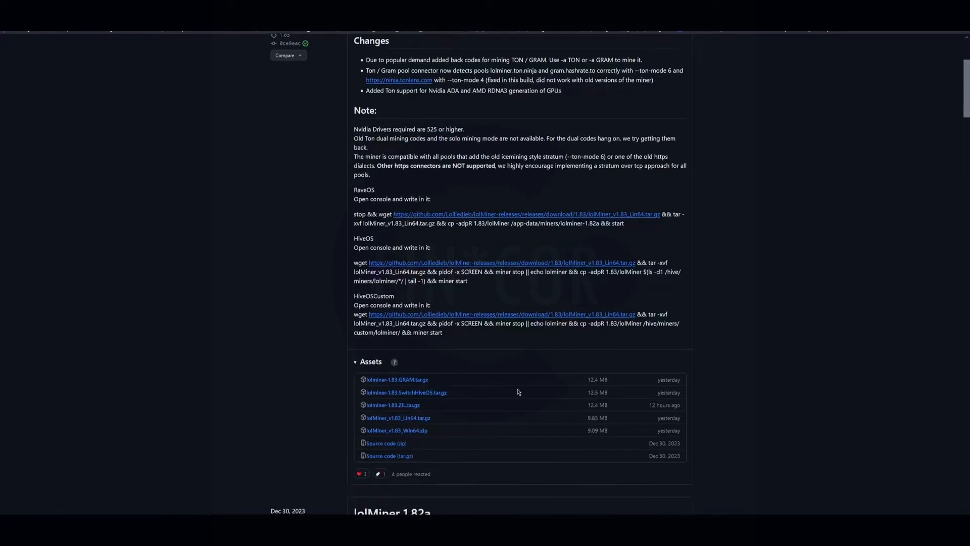
mouse_move(361, 192)
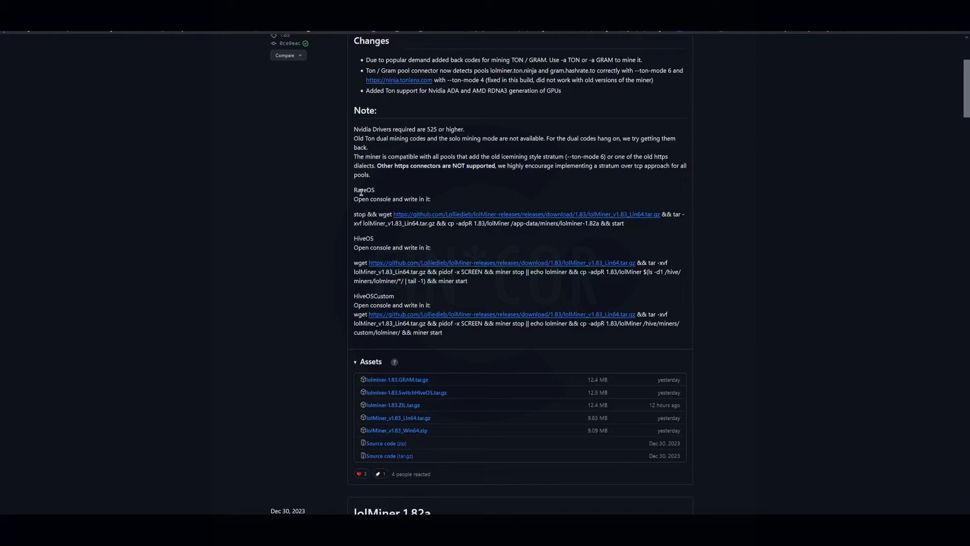
mouse_move(314, 364)
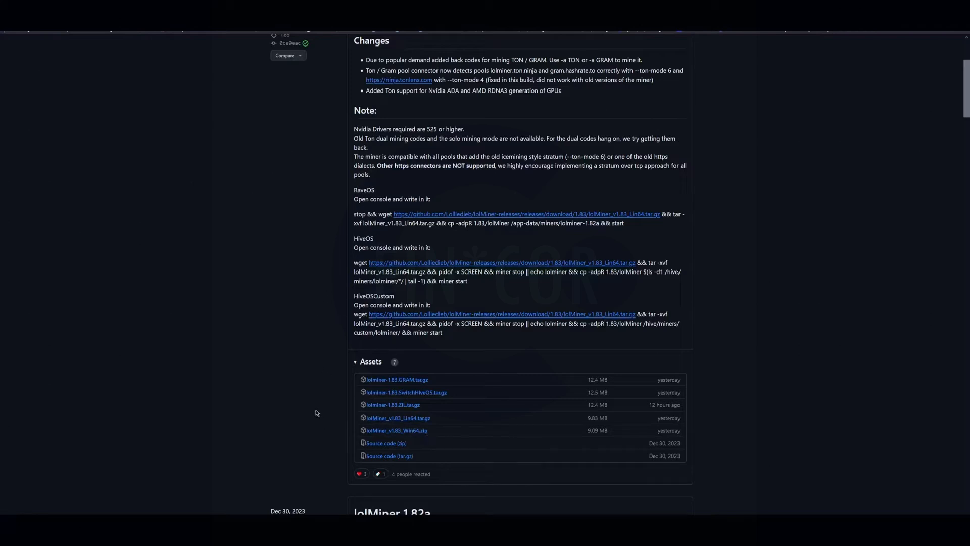
mouse_move(315, 399)
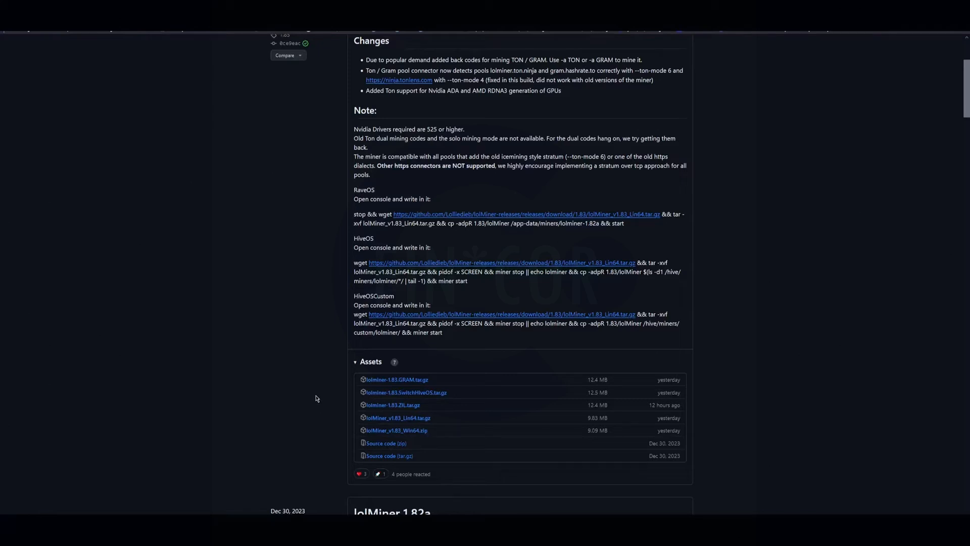
mouse_move(452, 374)
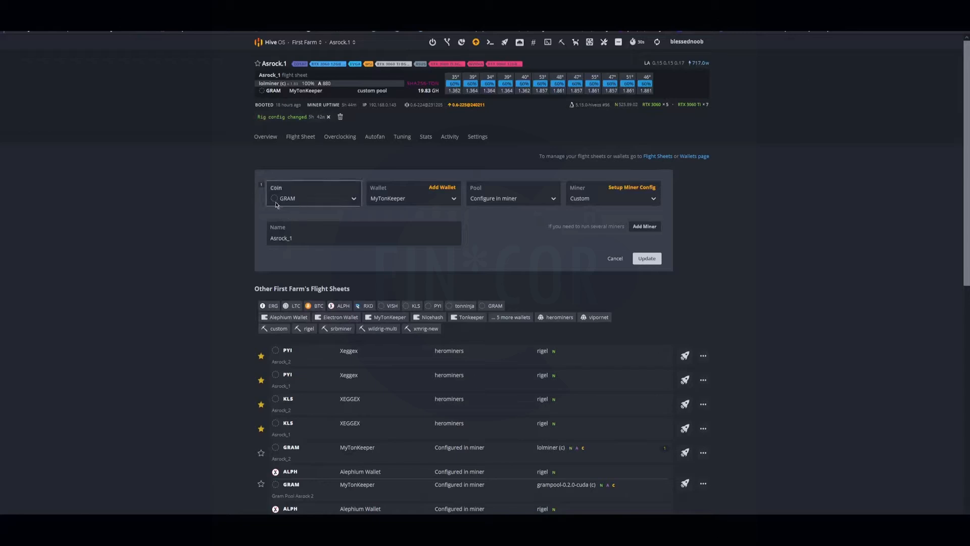
mouse_move(303, 204)
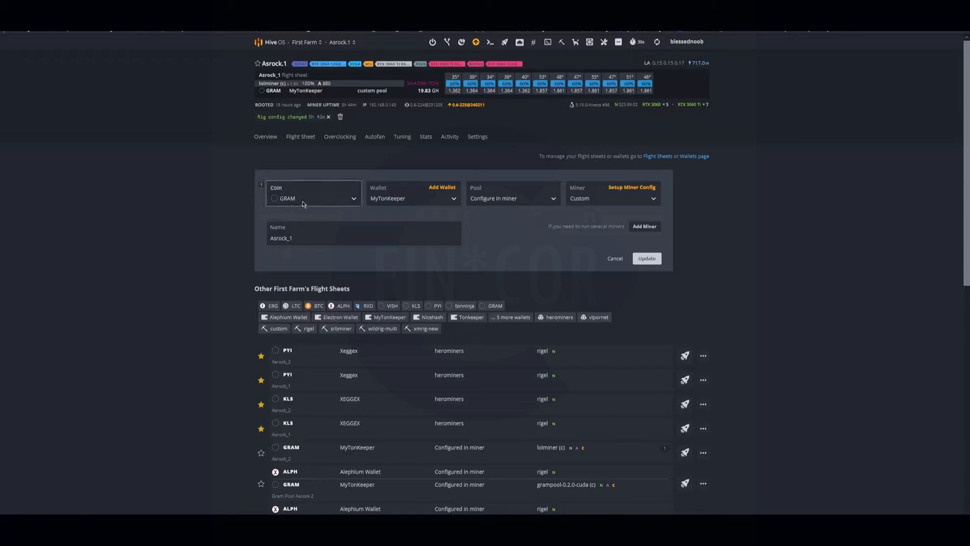
mouse_move(520, 198)
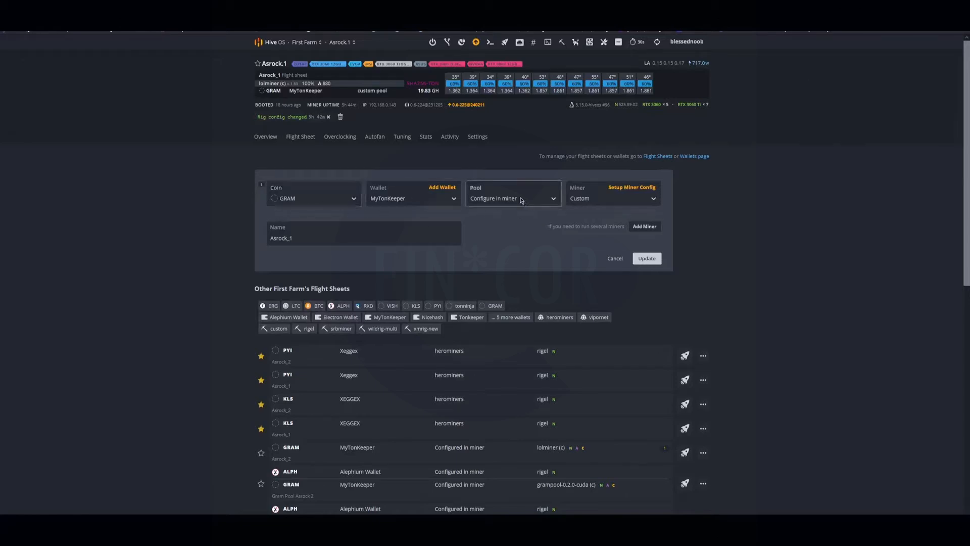
click(631, 187)
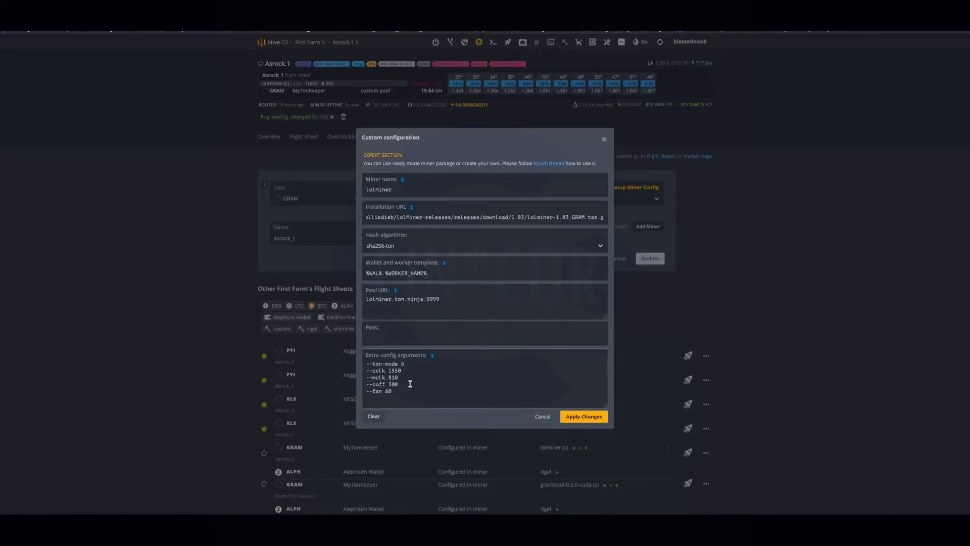
mouse_move(425, 364)
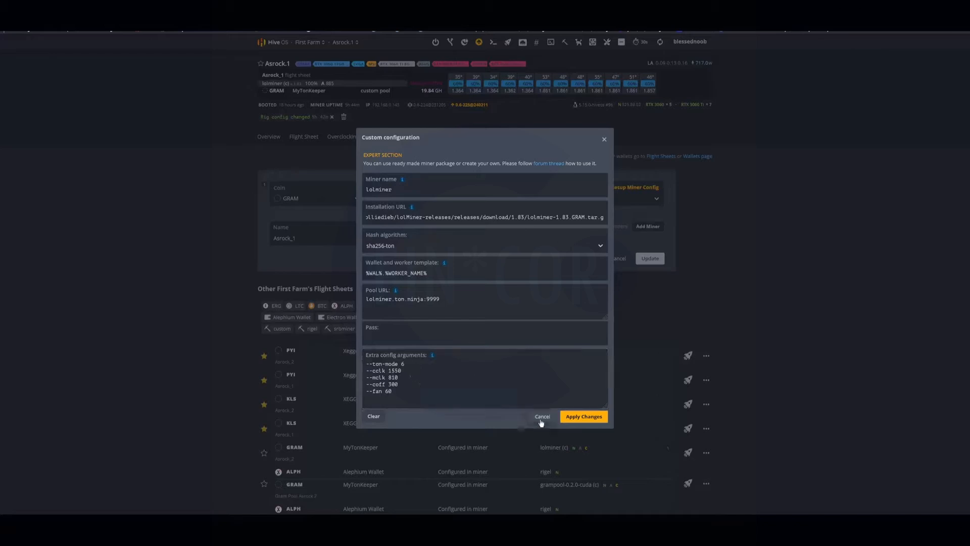
mouse_move(710, 322)
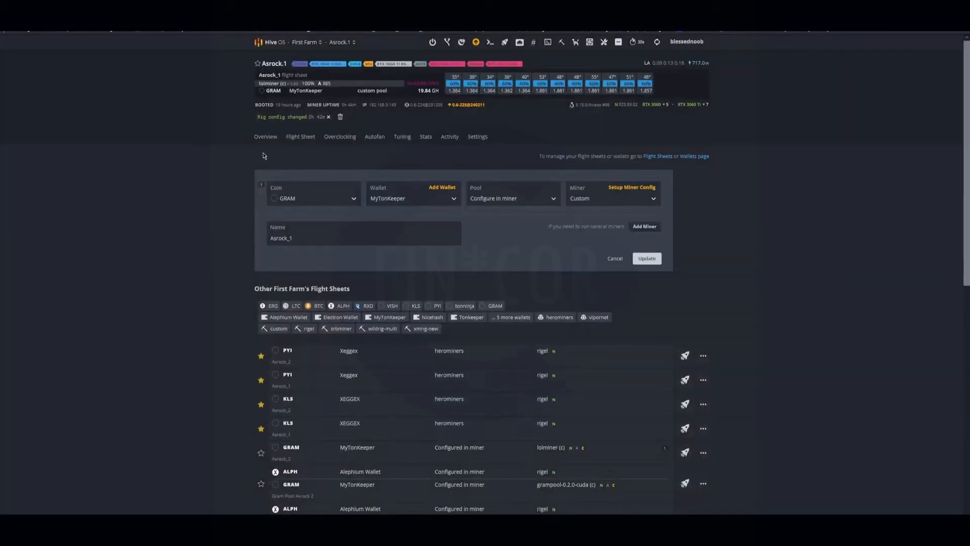
Step: Switch from the Asrock.1 overview to the Asrock.2 rig's overview via the worker selector
click(264, 85)
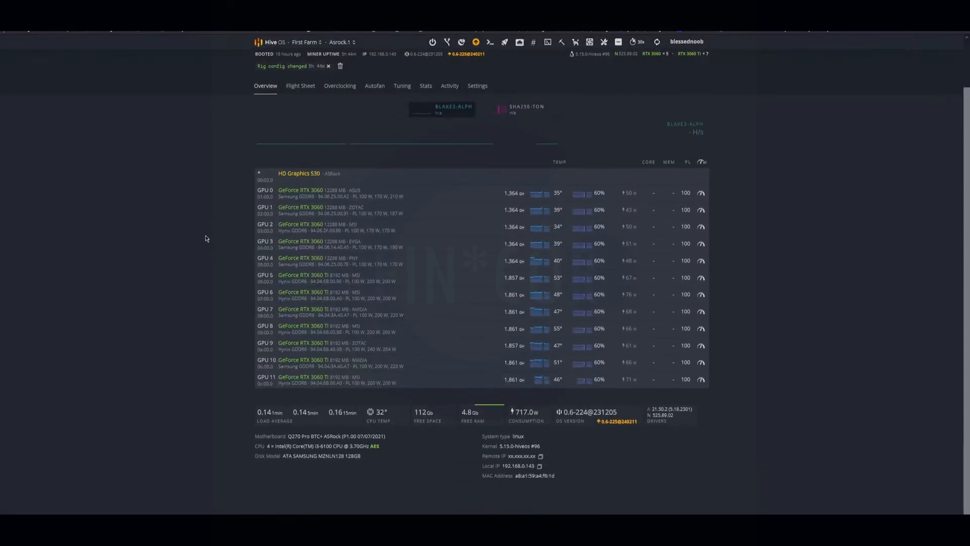
mouse_move(170, 207)
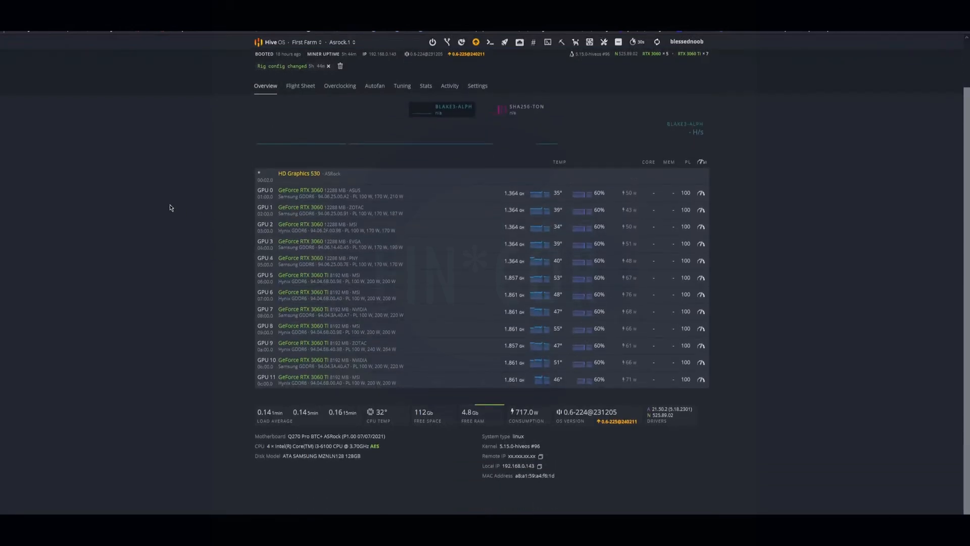
click(339, 42)
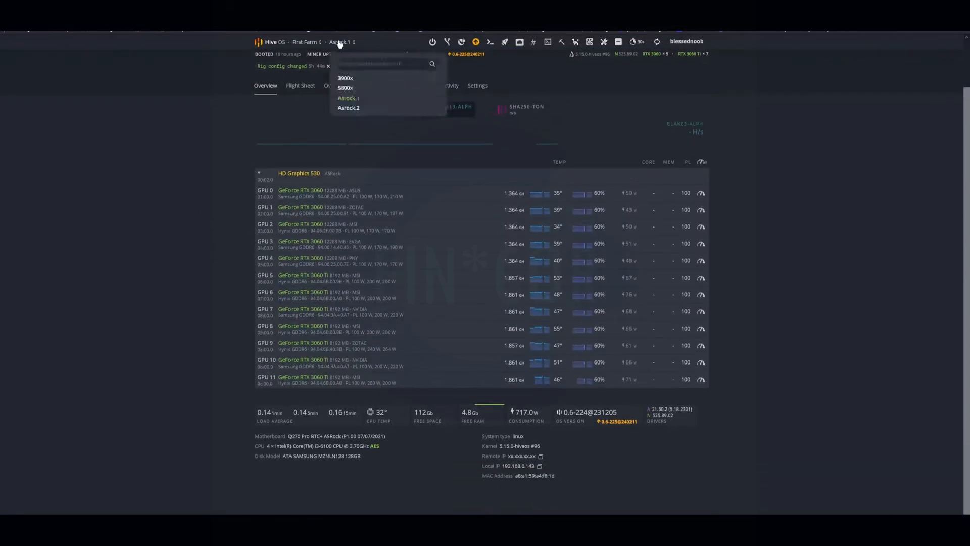
click(349, 107)
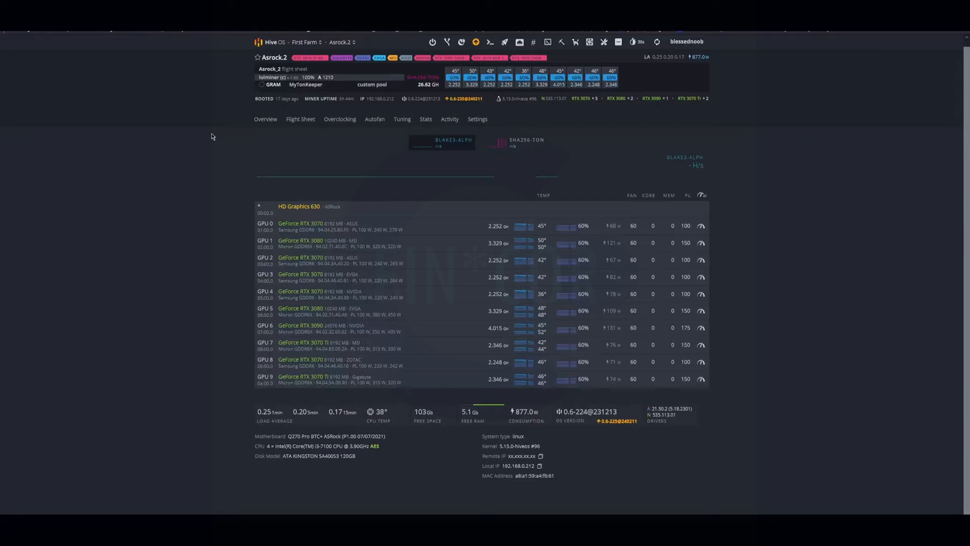
mouse_move(218, 180)
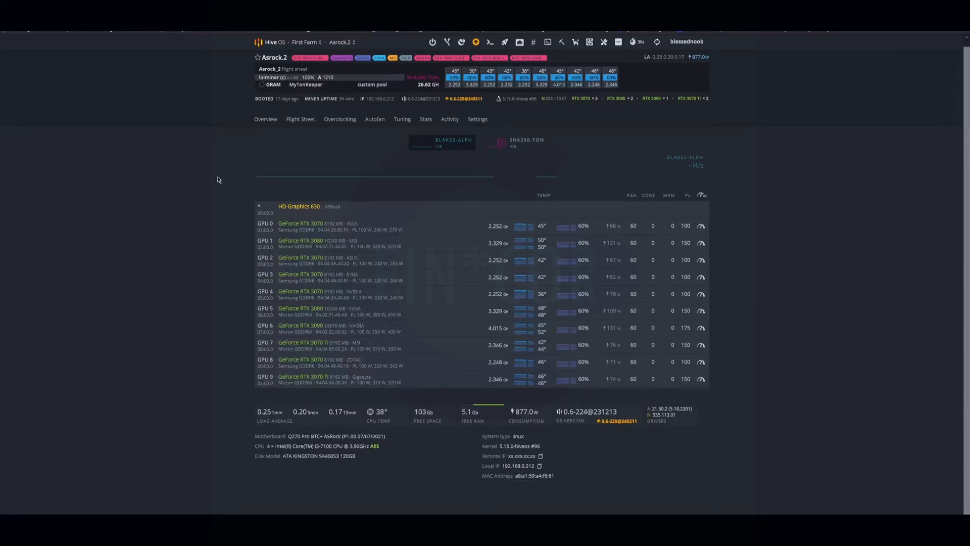
mouse_move(270, 115)
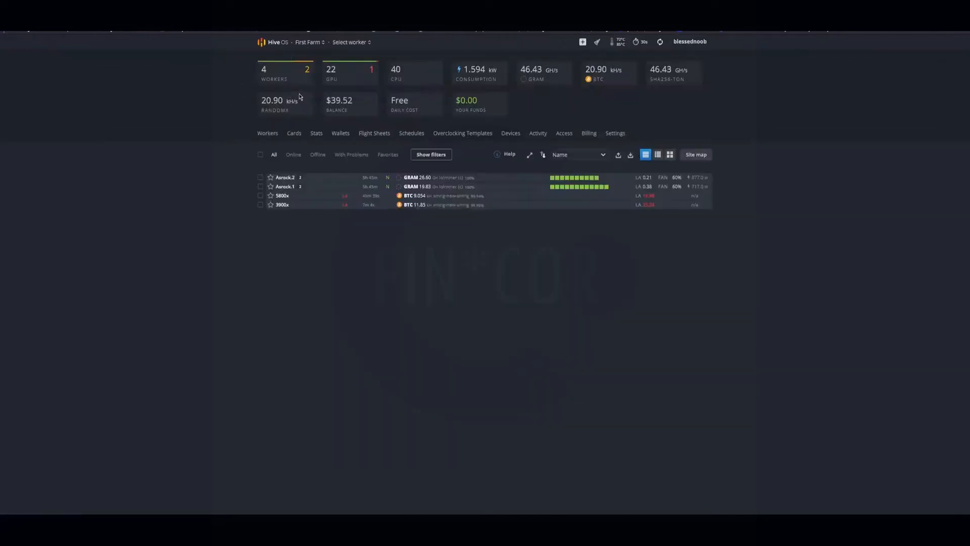
mouse_move(541, 88)
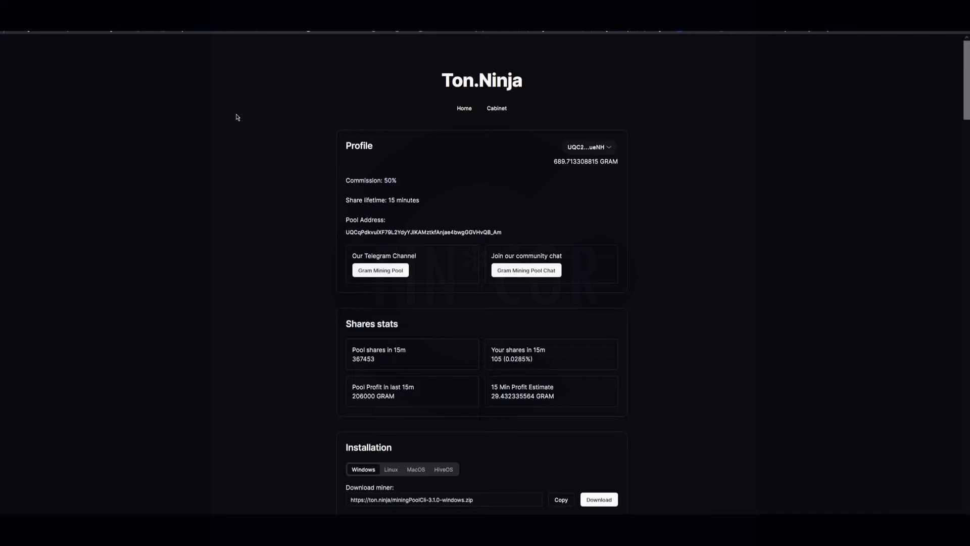
mouse_move(258, 113)
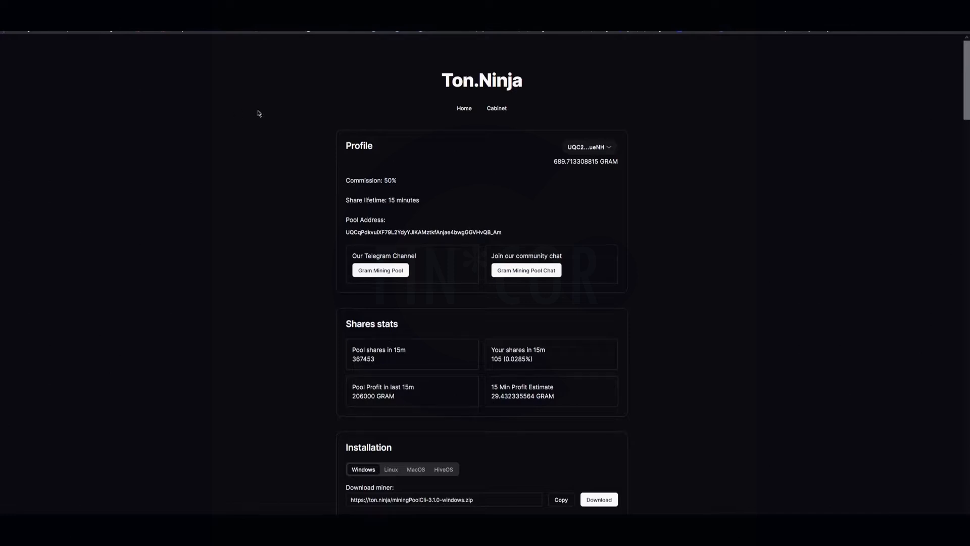
mouse_move(306, 168)
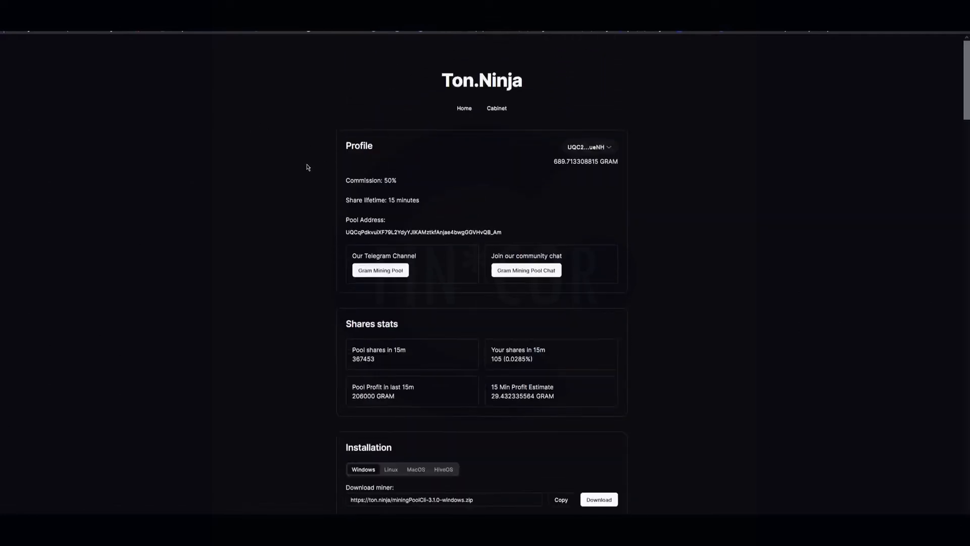
Step: Review pool stats and Blocks Won, then show the HiveOS installation instructions
scroll(down, 3)
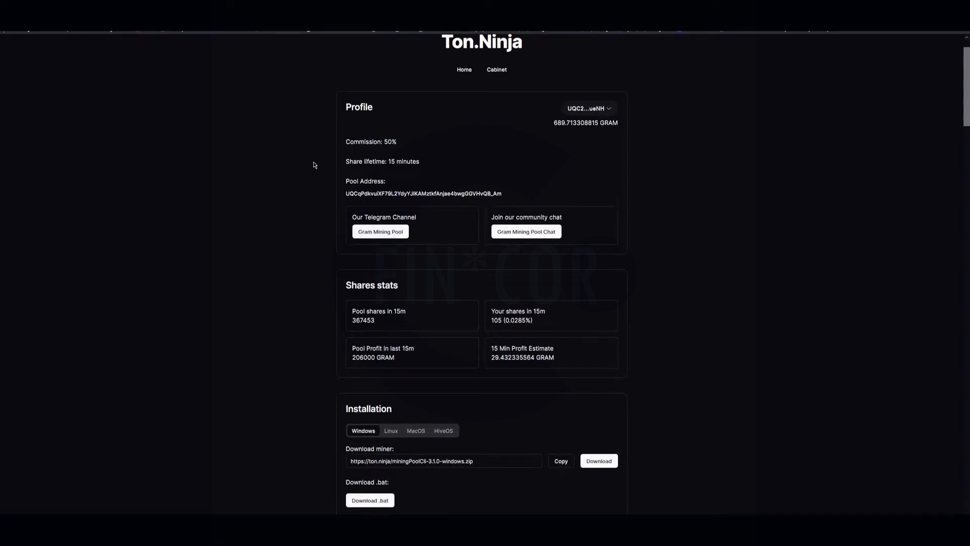
scroll(down, 3)
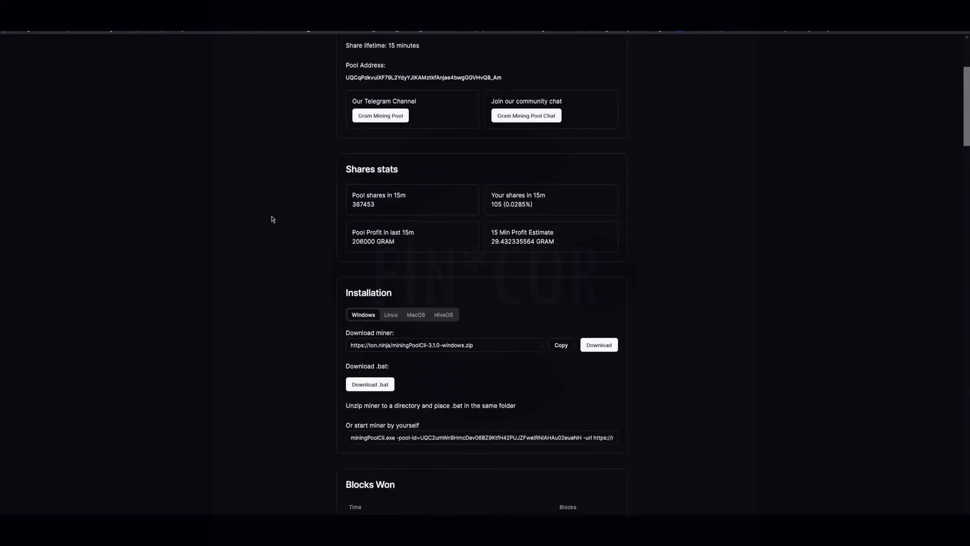
mouse_move(537, 253)
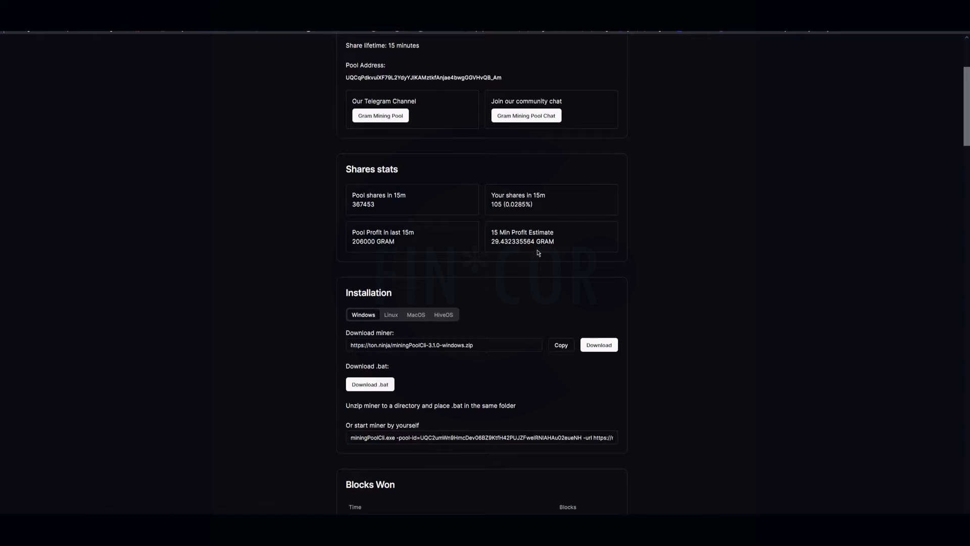
mouse_move(517, 256)
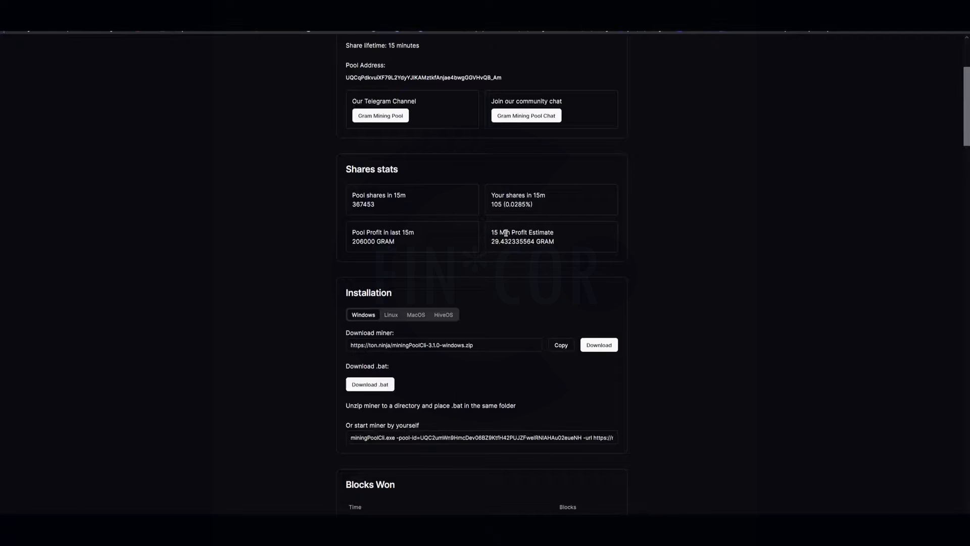
scroll(down, 3)
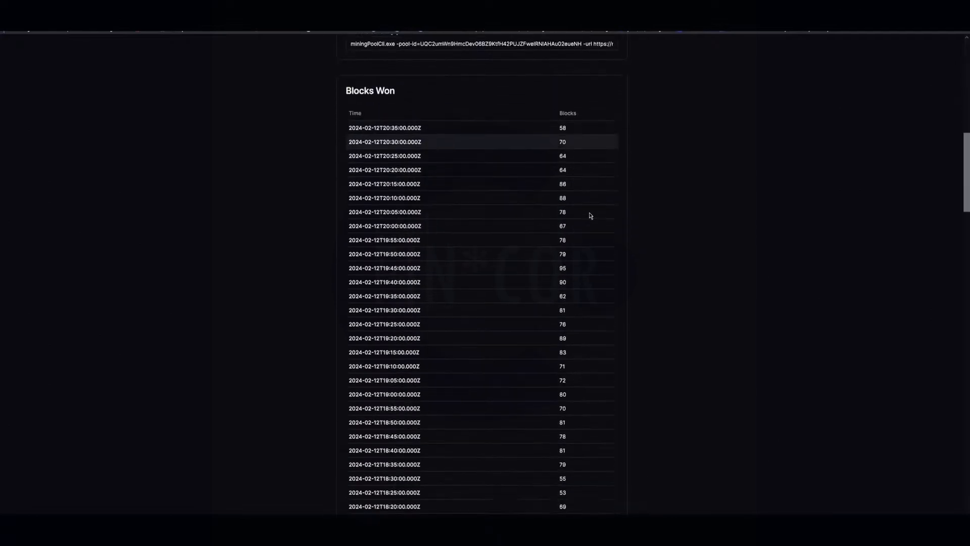
scroll(up, 3)
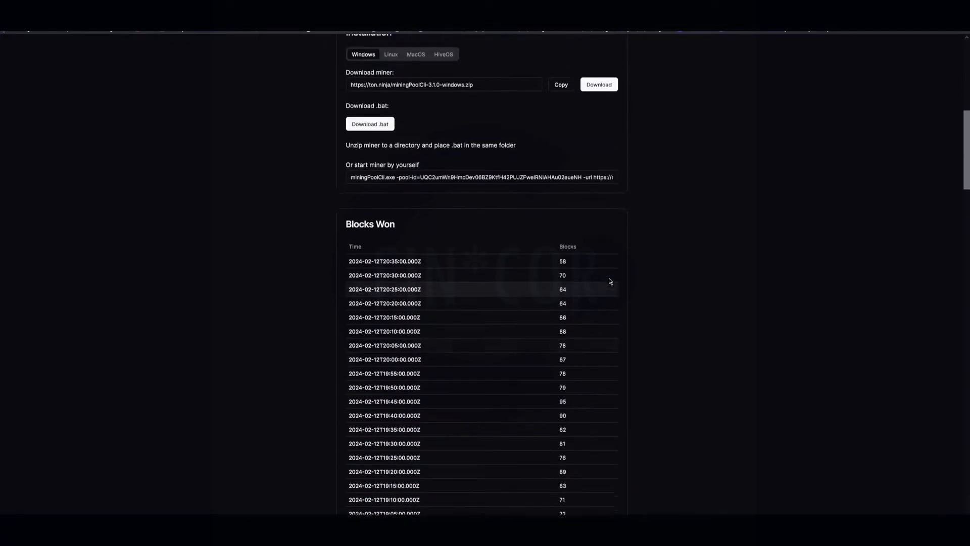
scroll(up, 3)
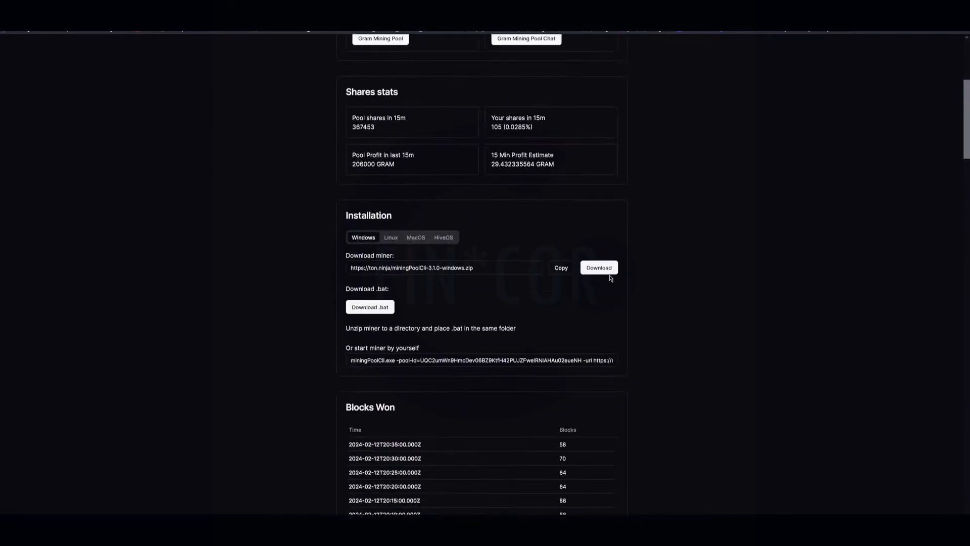
mouse_move(402, 253)
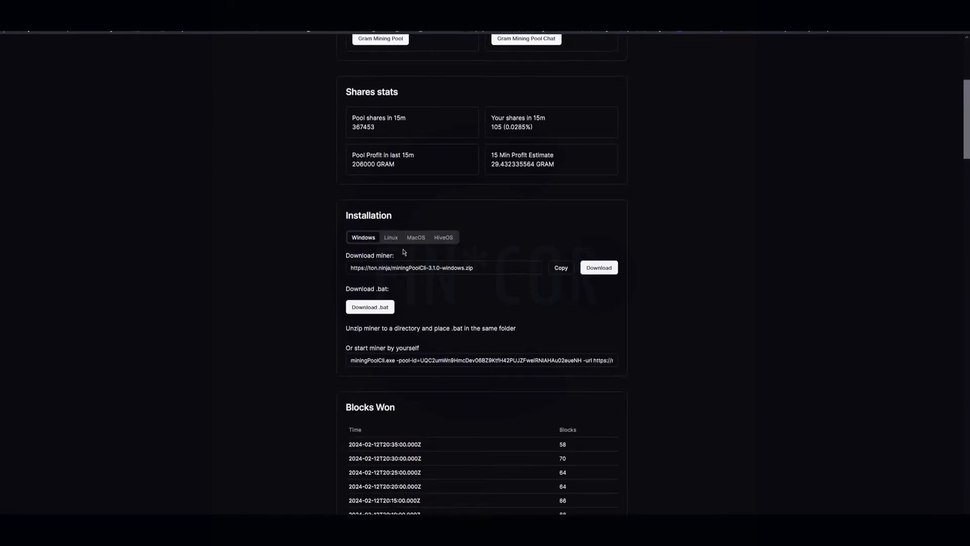
click(443, 199)
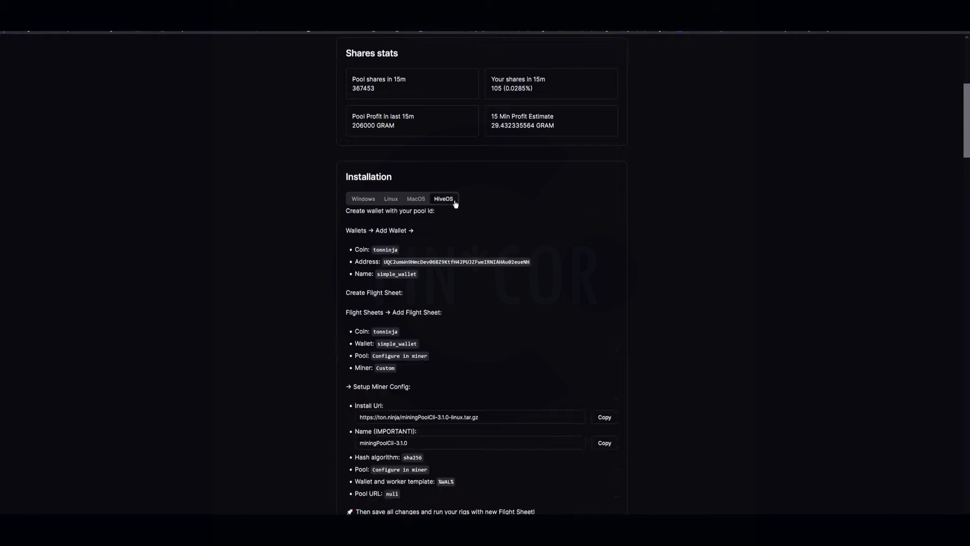
Step: Check the Shares table, then open mine_gram.bat from the lolMiner 1.83 folder
scroll(down, 3)
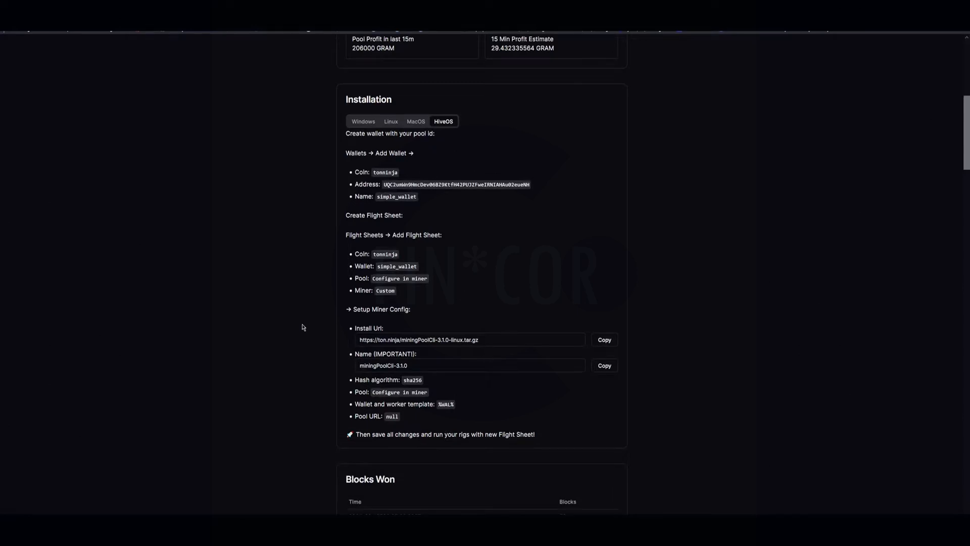
scroll(up, 3)
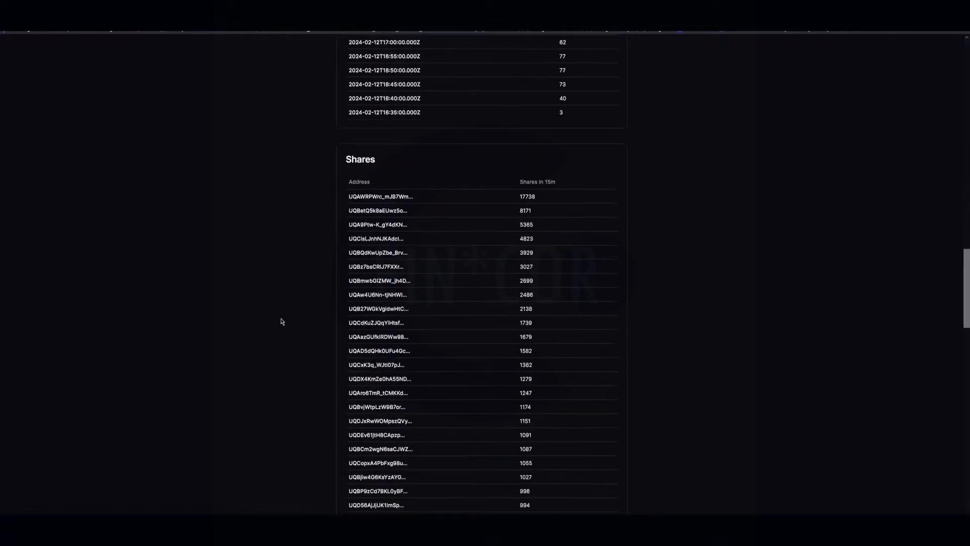
mouse_move(280, 311)
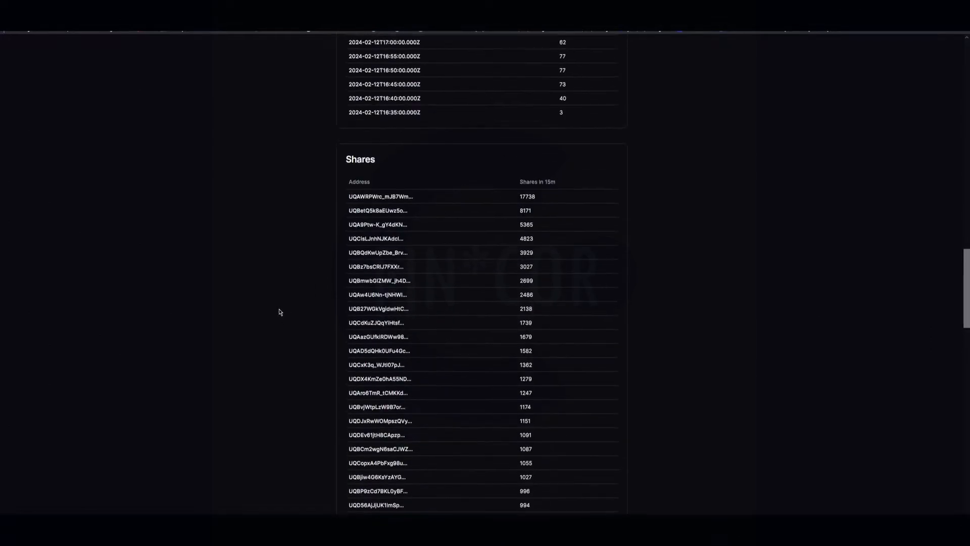
mouse_move(546, 181)
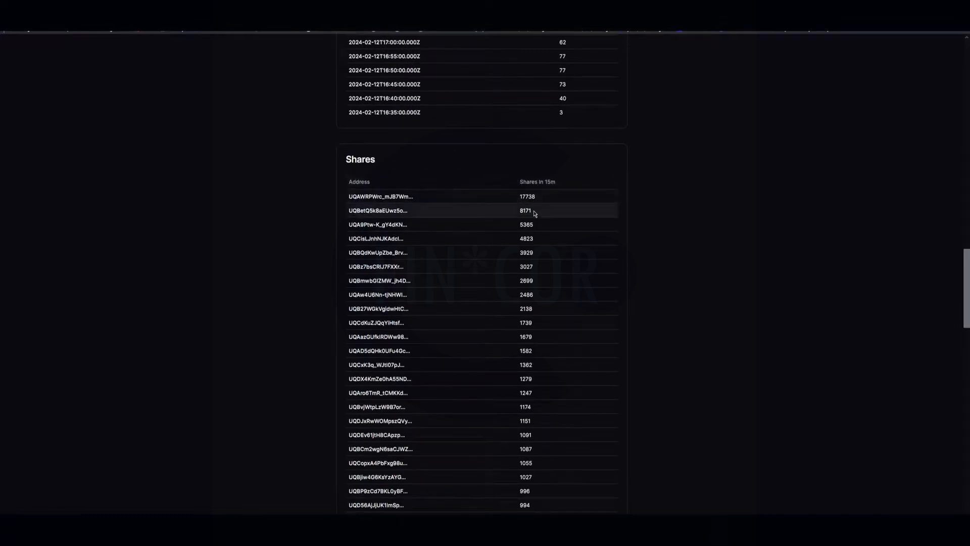
mouse_move(616, 260)
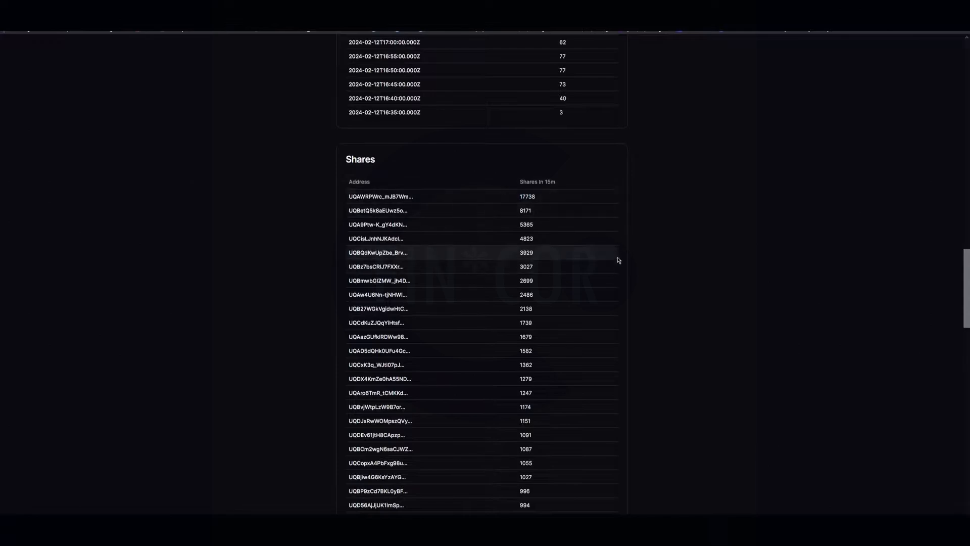
scroll(up, 3)
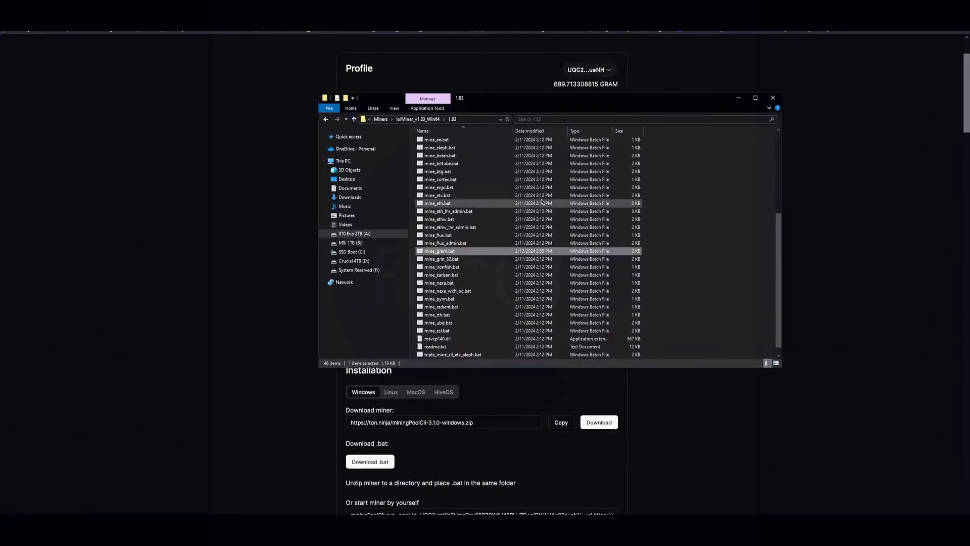
click(438, 251)
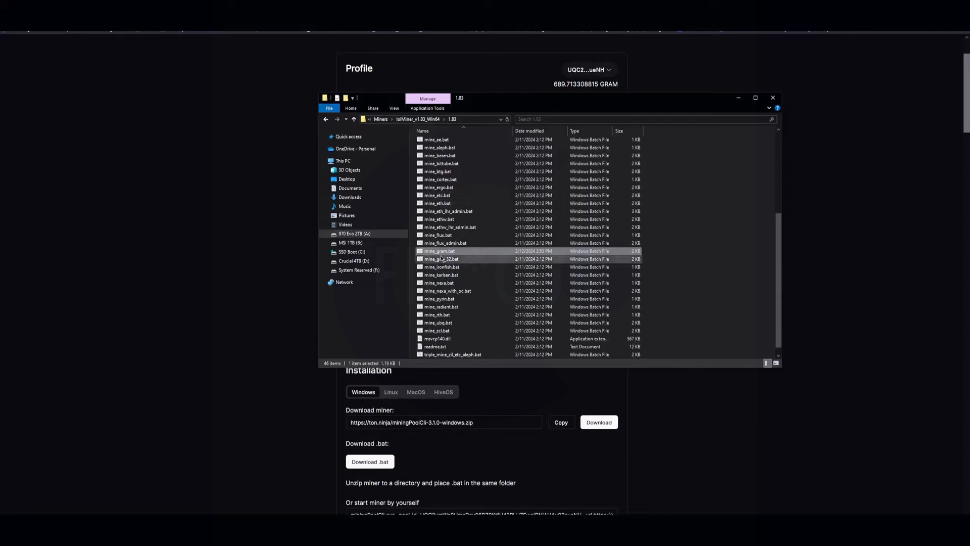
mouse_move(439, 259)
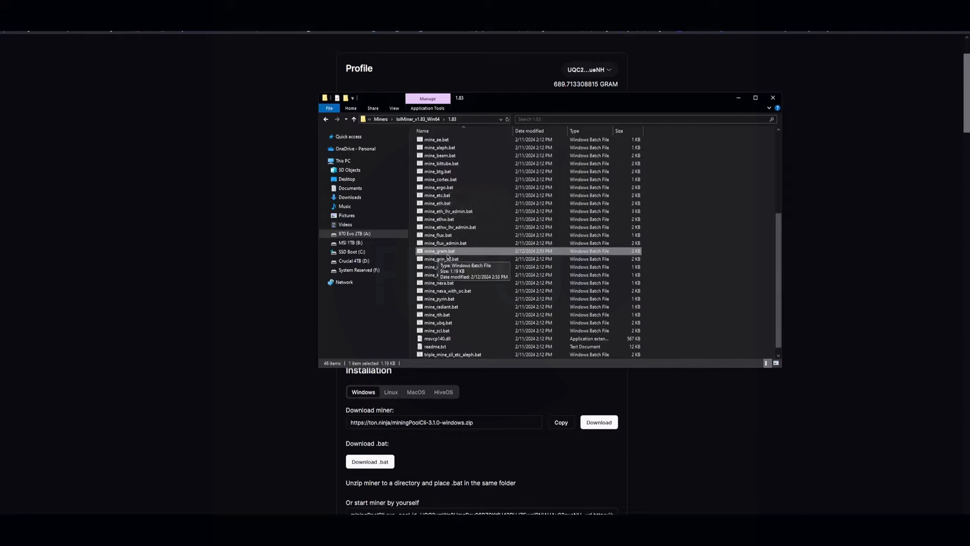
double_click(438, 251)
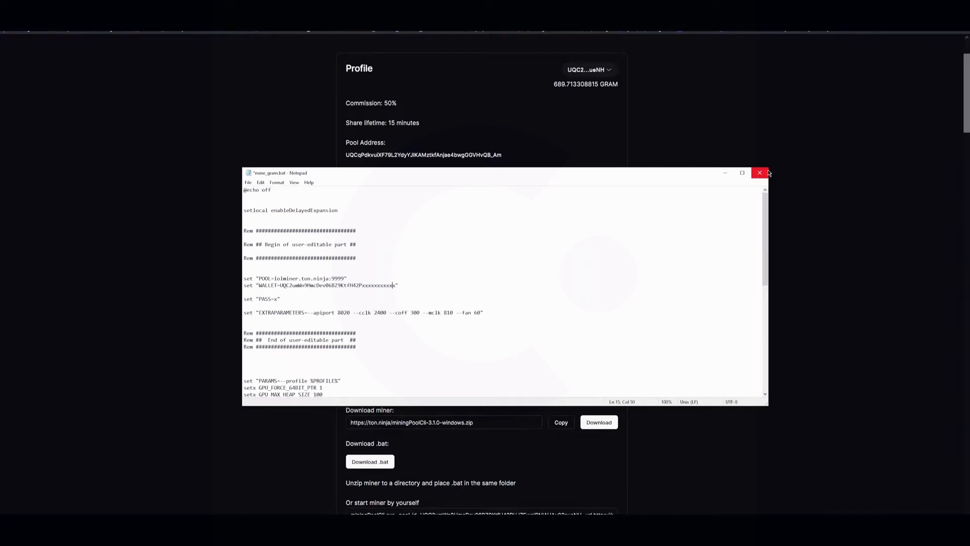
Step: Close mine_gram.bat after reviewing its POOL, WALLET and EXTRAPARAMETERS lines
click(761, 173)
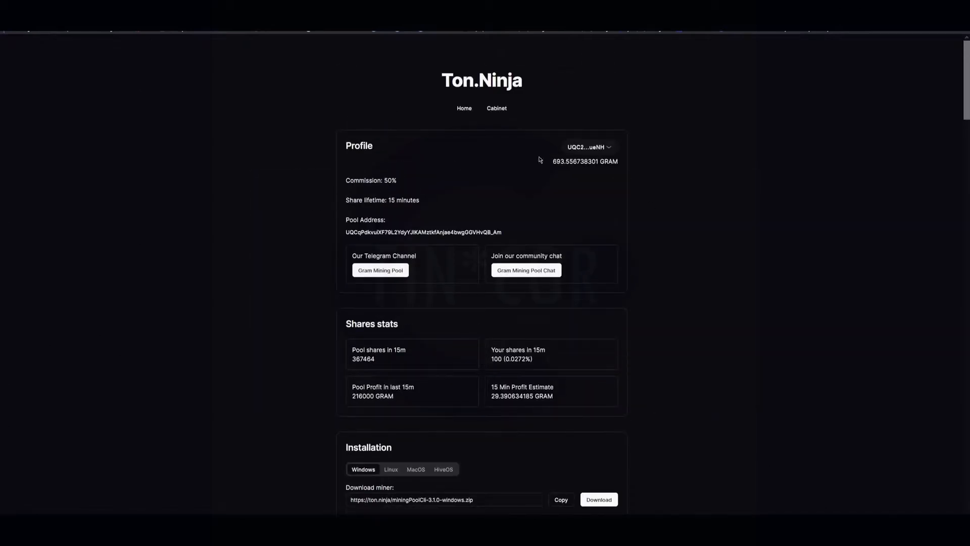
mouse_move(493, 178)
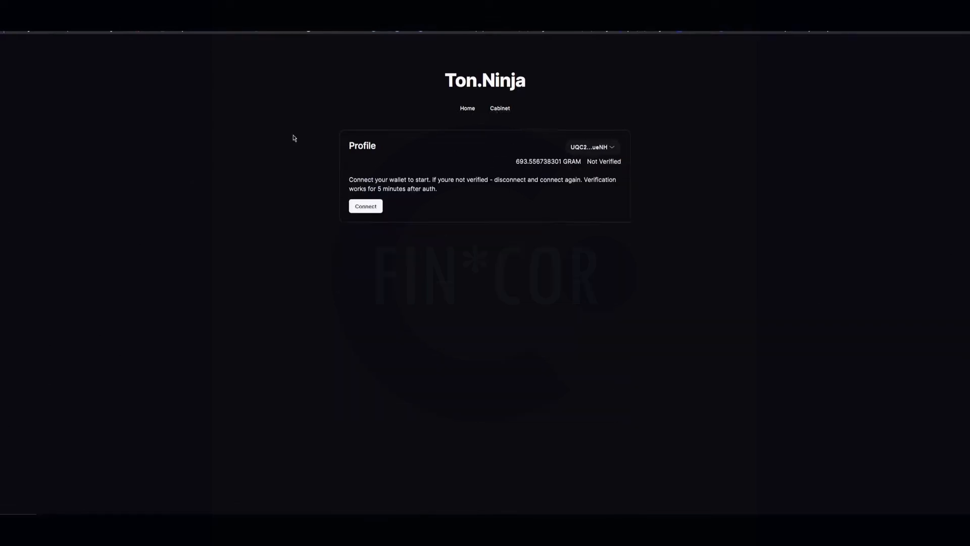
mouse_move(298, 135)
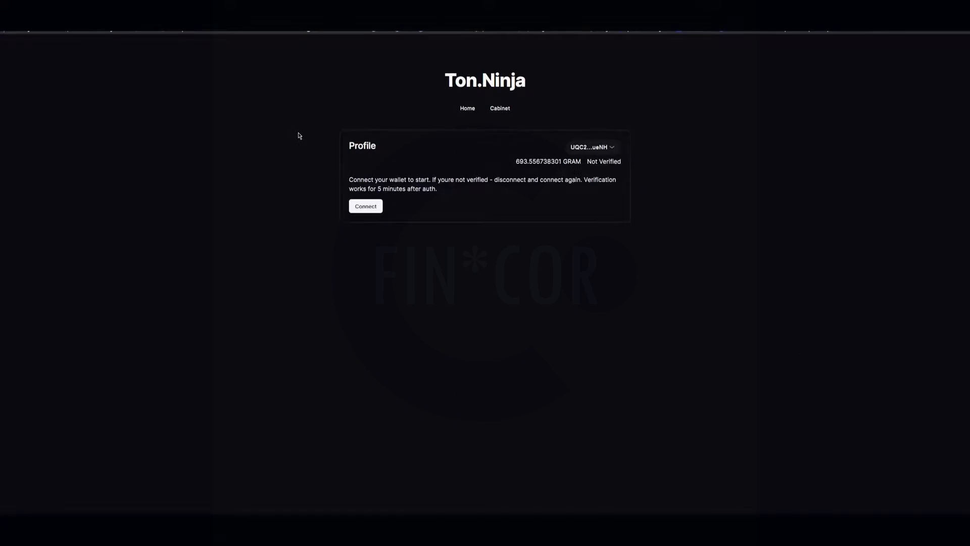
Step: Try connecting a wallet to the Ton.Ninja cabinet, then return to Hive OS workers
click(499, 108)
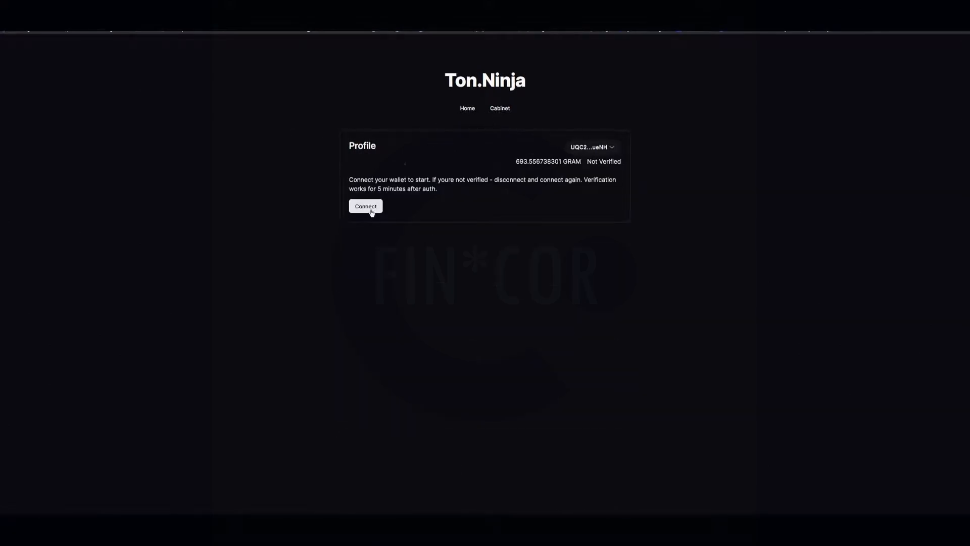
mouse_move(496, 163)
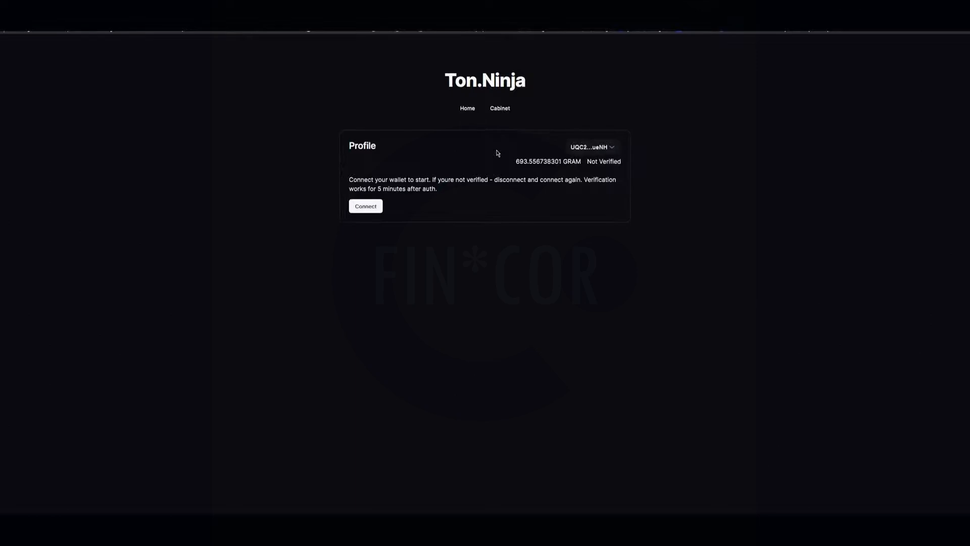
click(366, 206)
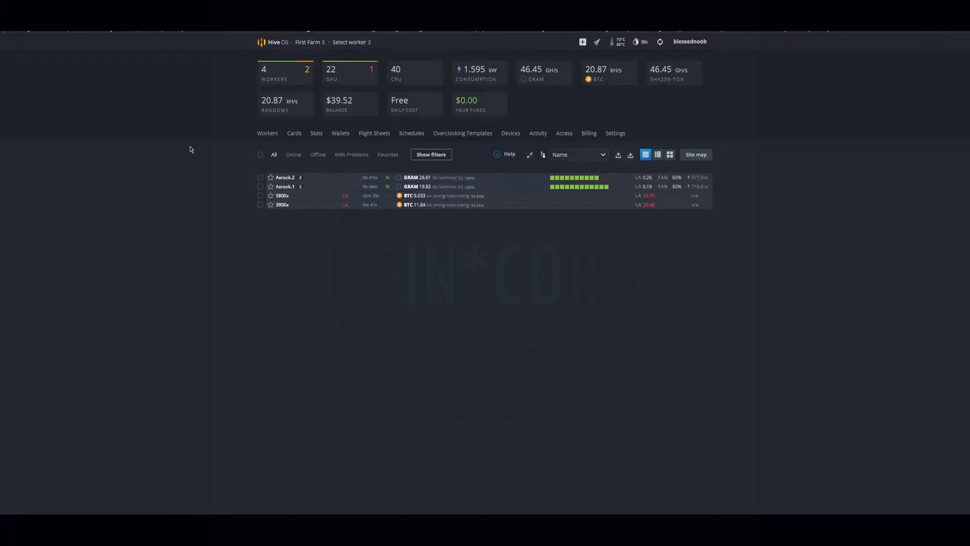
mouse_move(74, 52)
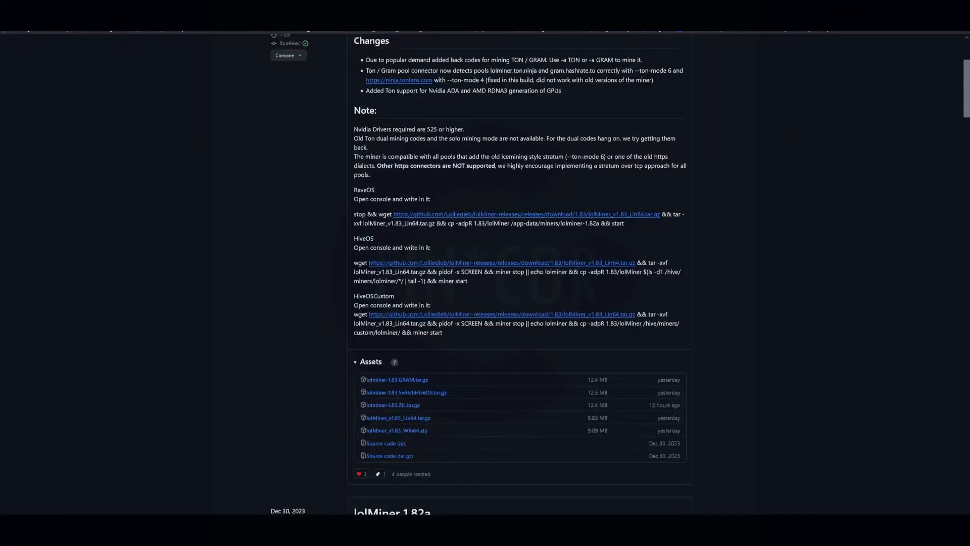
mouse_move(268, 144)
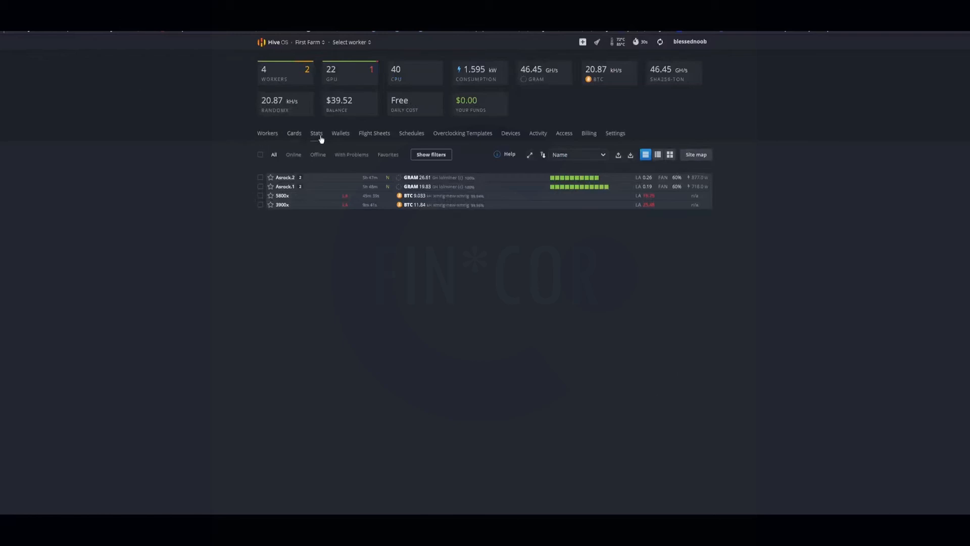
Step: Open the Asrock.1 worker's overview from the Hive OS Workers list
click(370, 132)
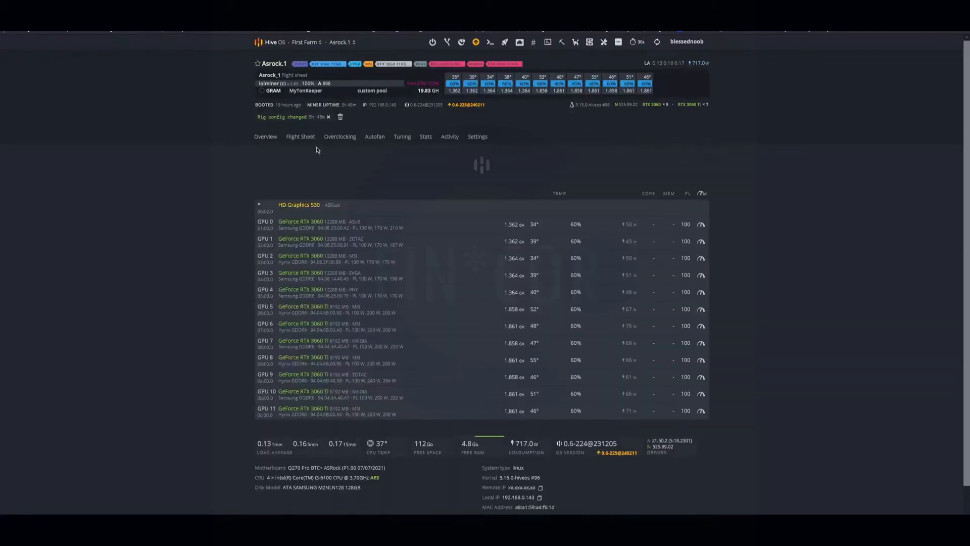
Step: View the Asrock.1 flight sheet's custom lolminer config: sha256-ton, lolminer.ton.ninja:9999
click(300, 135)
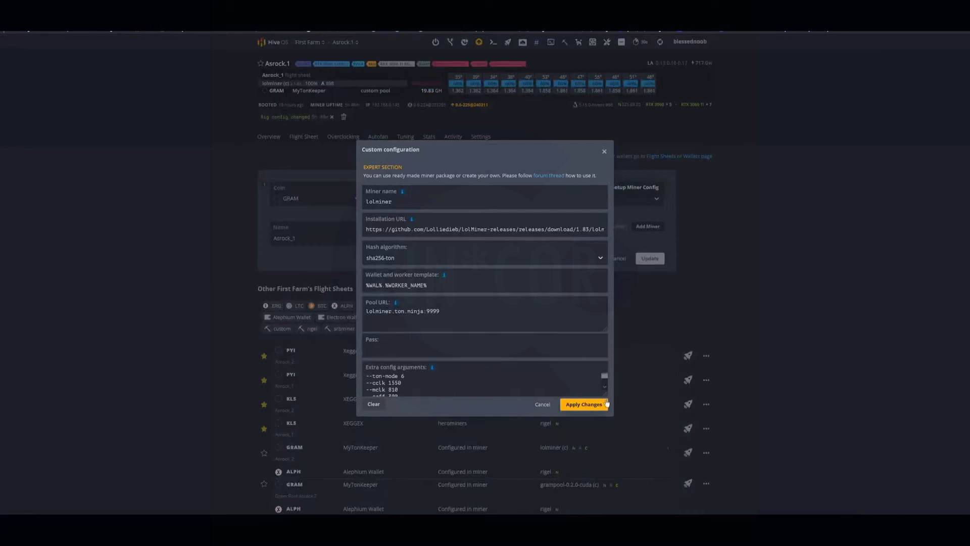
mouse_move(509, 302)
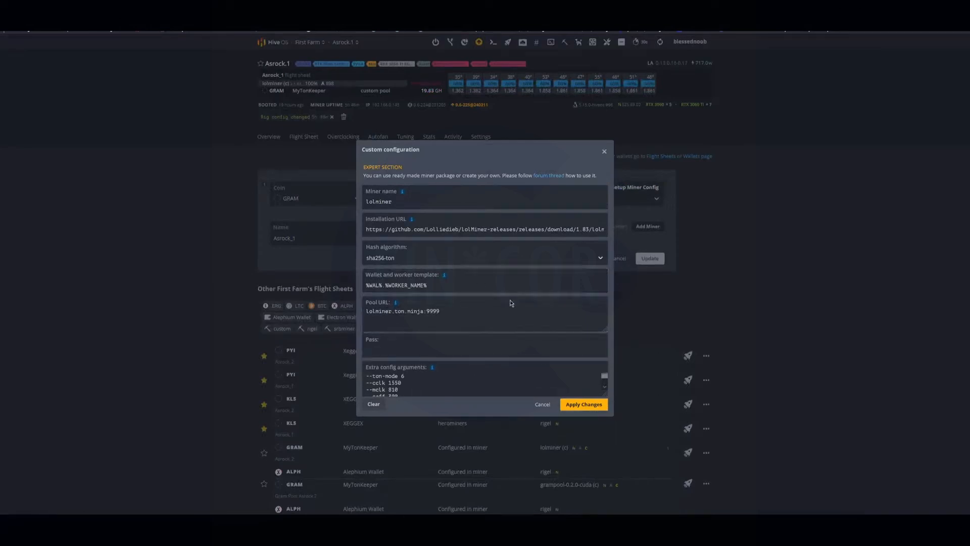
mouse_move(276, 143)
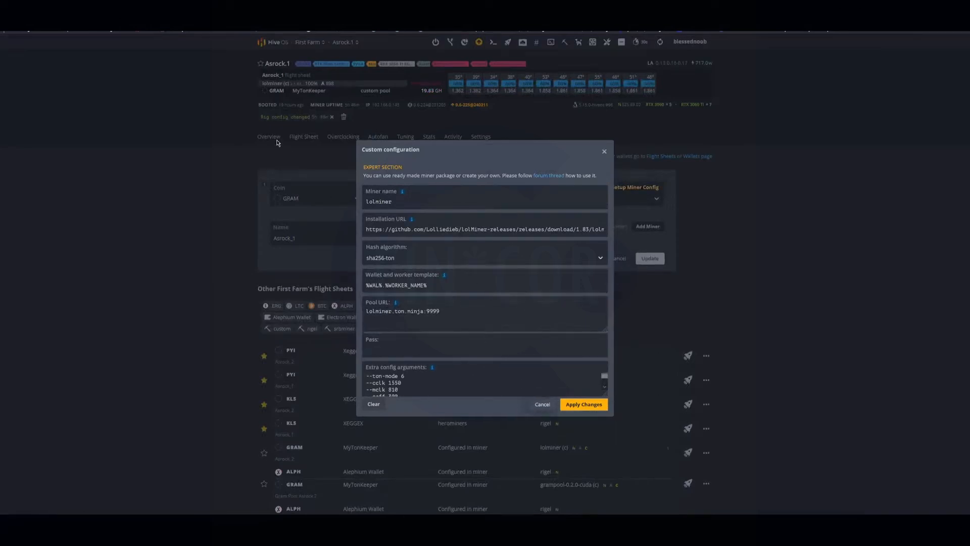